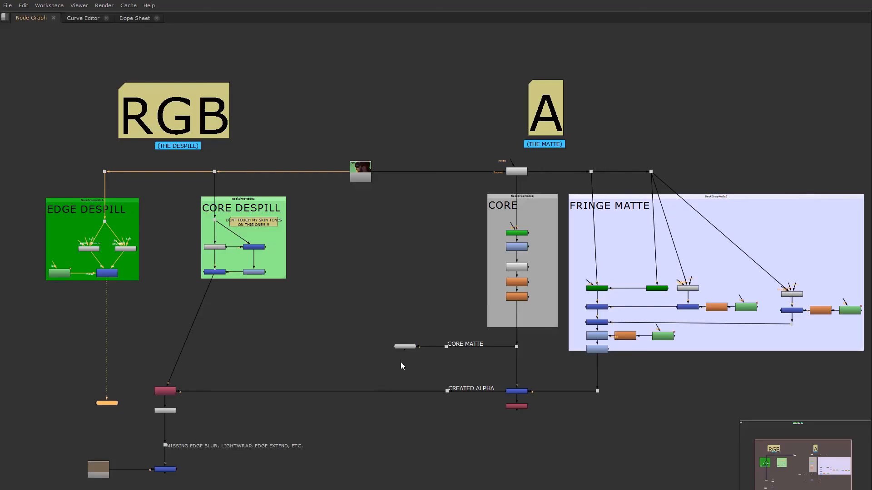
{"action": "mouse_move", "coordinate": [77, 223]}
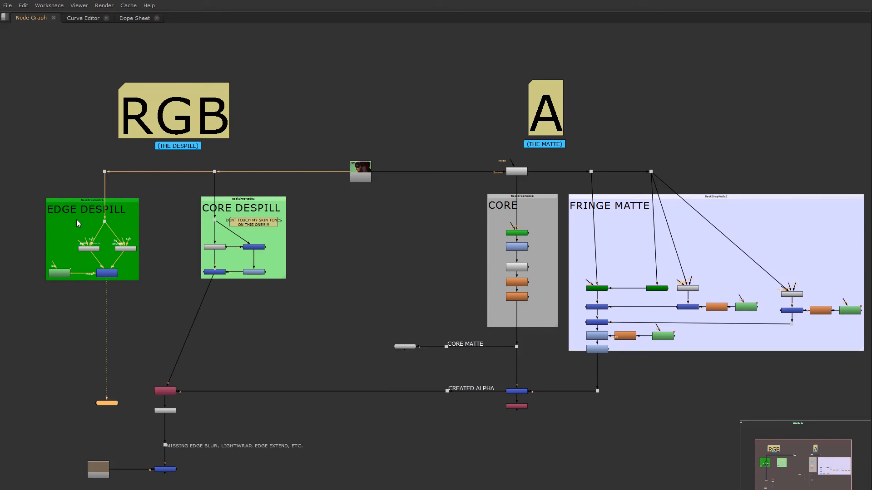
{"action": "mouse_move", "coordinate": [171, 247]}
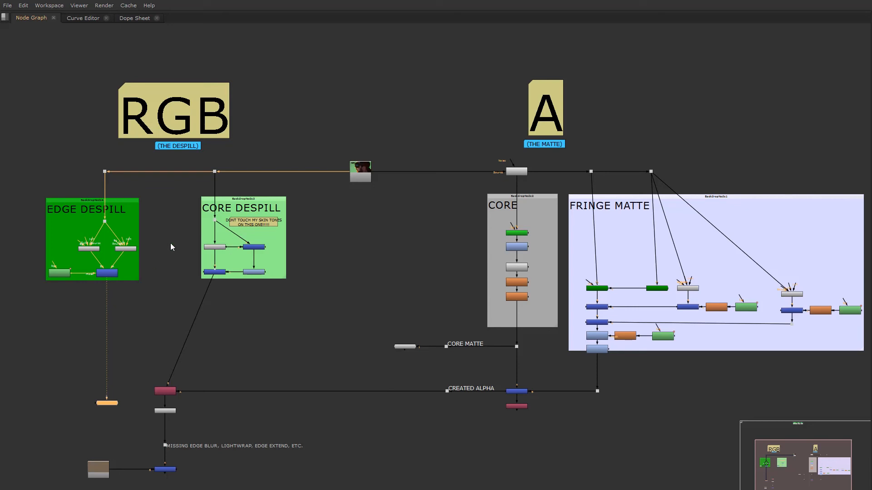
{"action": "mouse_move", "coordinate": [190, 252]}
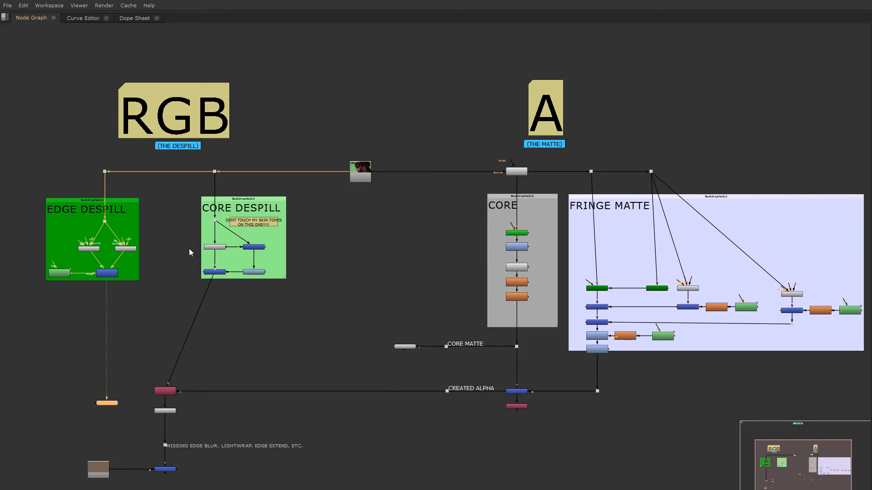
{"action": "mouse_move", "coordinate": [211, 256]}
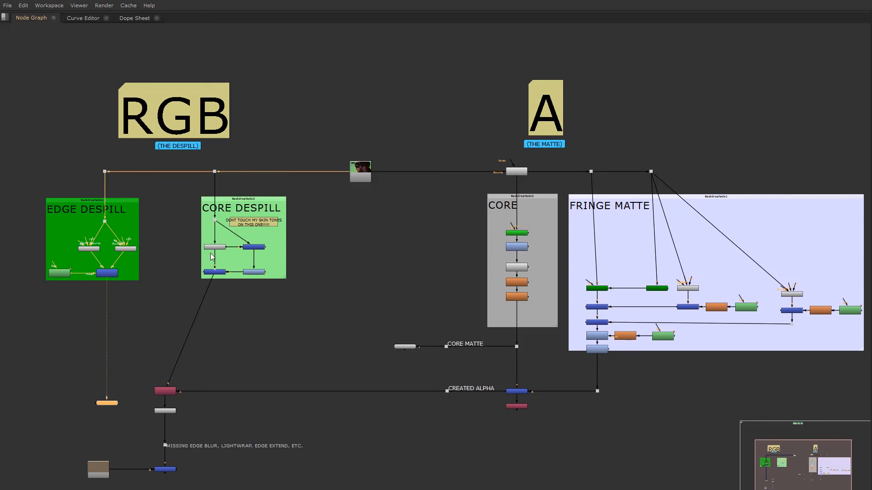
{"action": "mouse_move", "coordinate": [196, 218]}
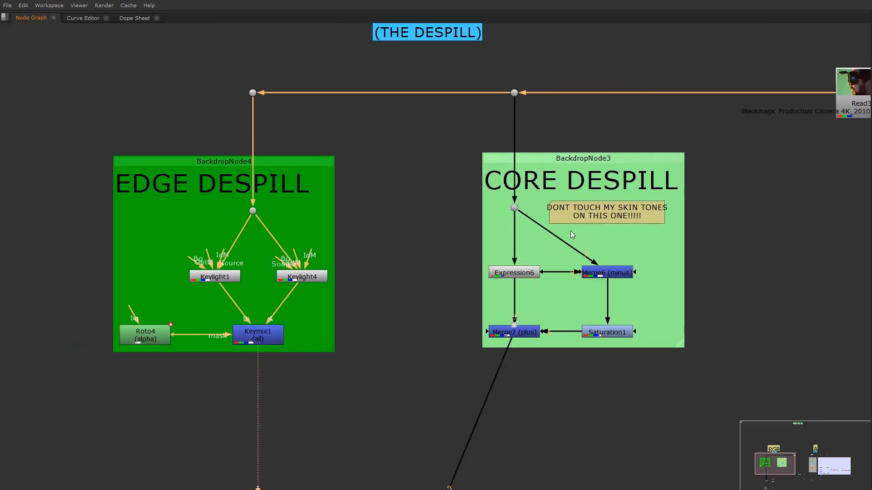
{"action": "mouse_move", "coordinate": [533, 183]}
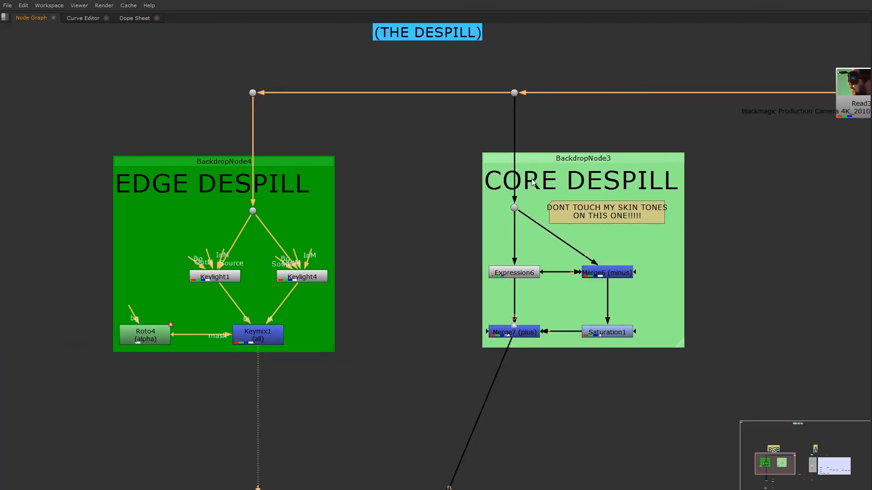
{"action": "mouse_move", "coordinate": [636, 228]}
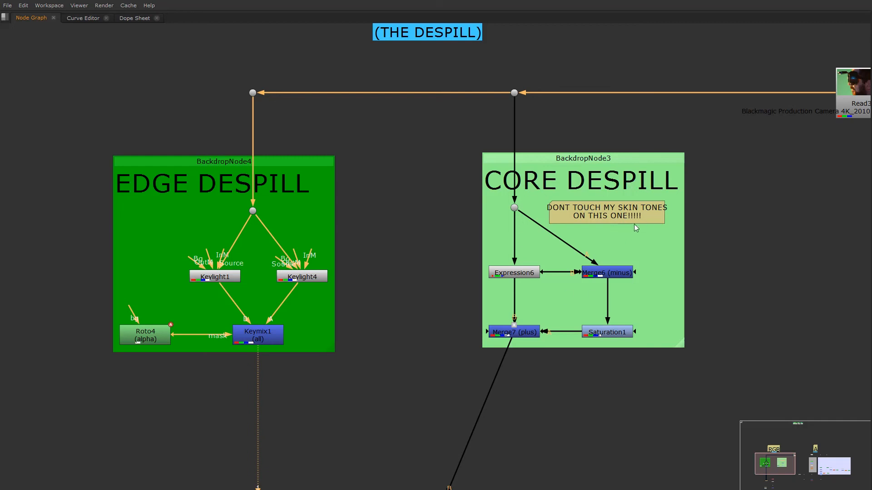
{"action": "mouse_move", "coordinate": [205, 151]}
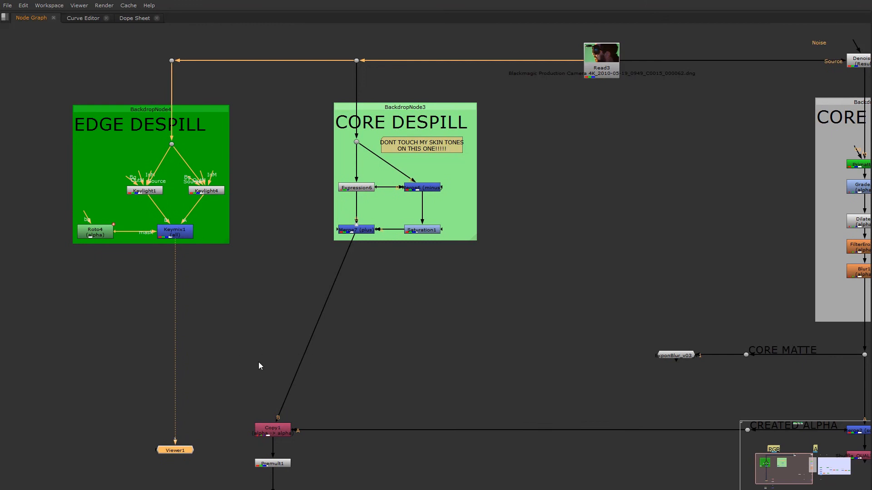
{"action": "mouse_move", "coordinate": [218, 272]}
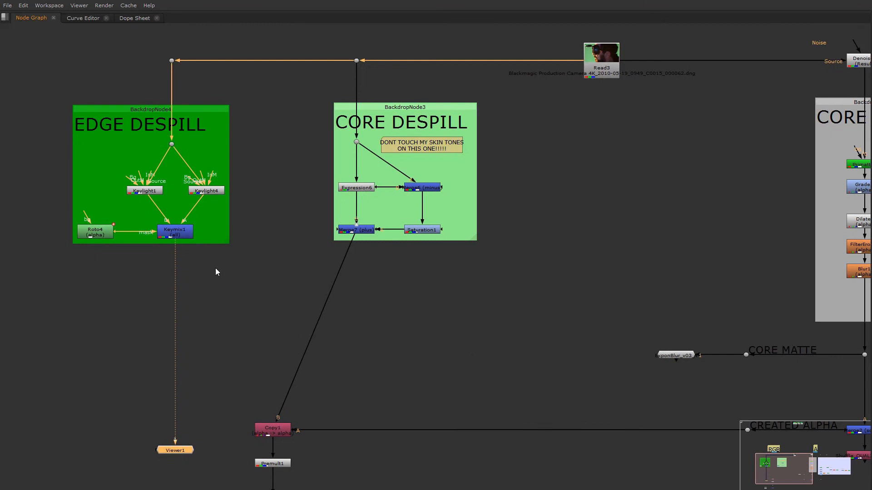
{"action": "mouse_move", "coordinate": [483, 210]}
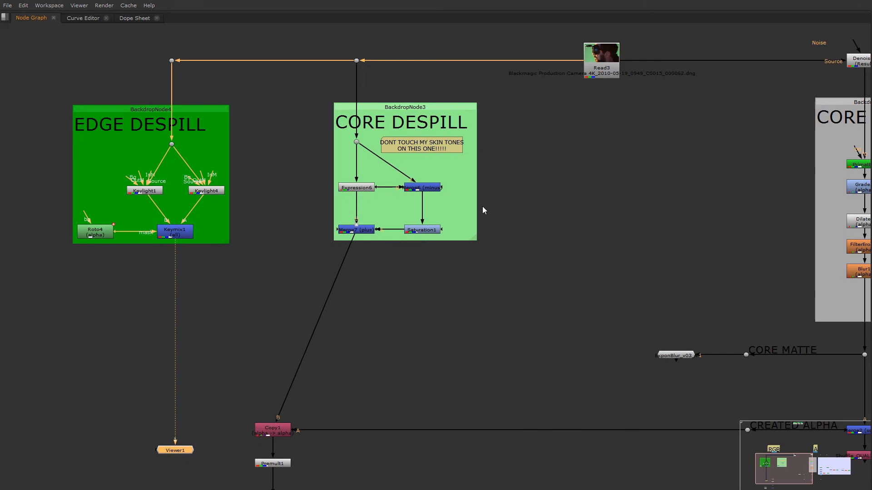
{"action": "mouse_move", "coordinate": [199, 175]}
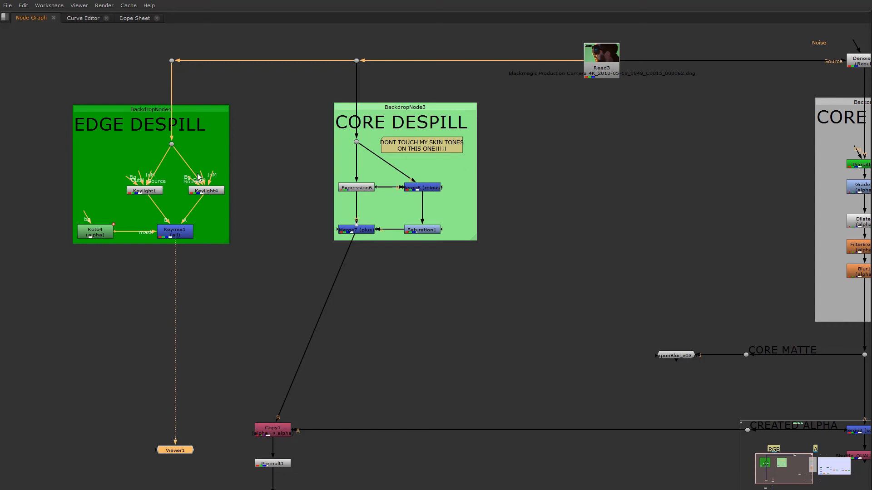
{"action": "mouse_move", "coordinate": [192, 141]}
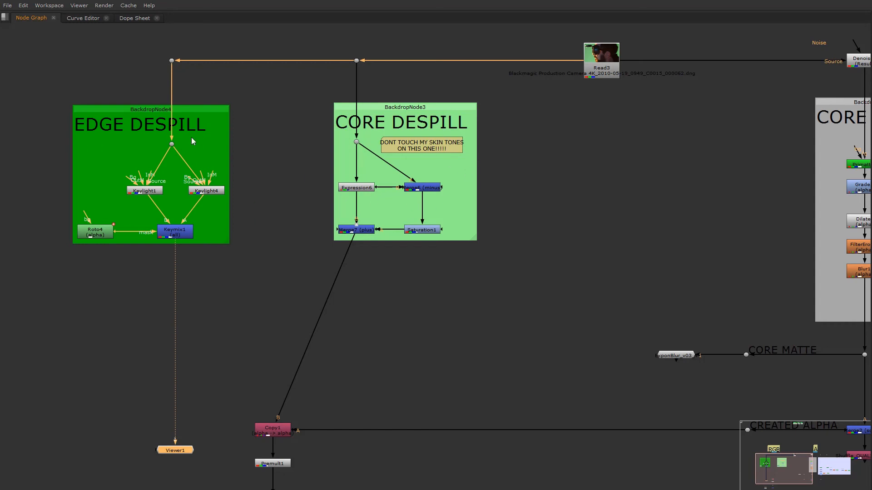
{"action": "mouse_move", "coordinate": [200, 406]}
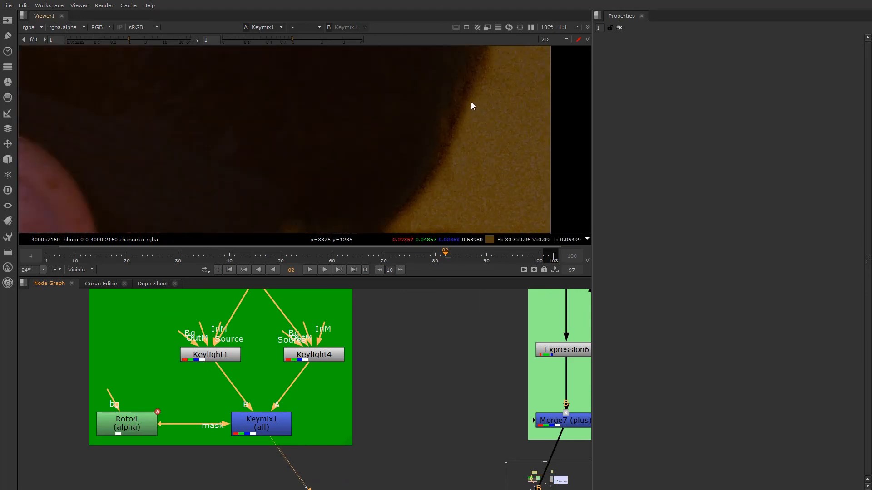
{"action": "mouse_move", "coordinate": [476, 123]}
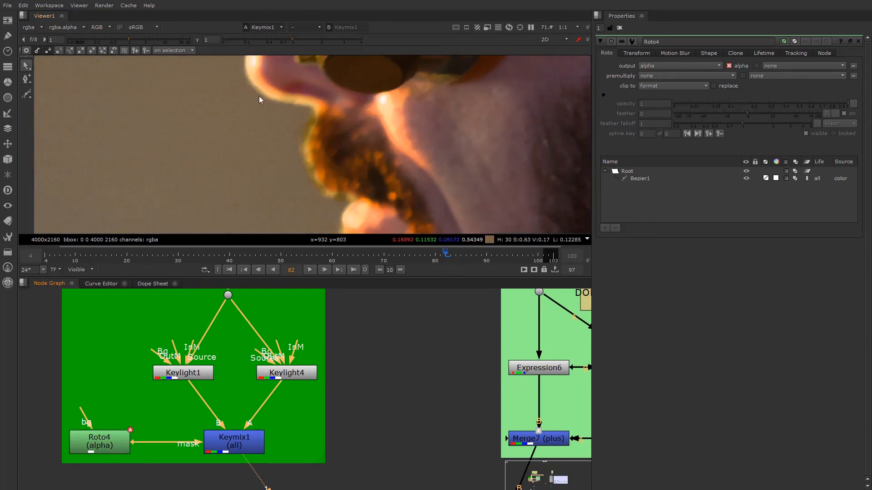
{"action": "mouse_move", "coordinate": [265, 98]}
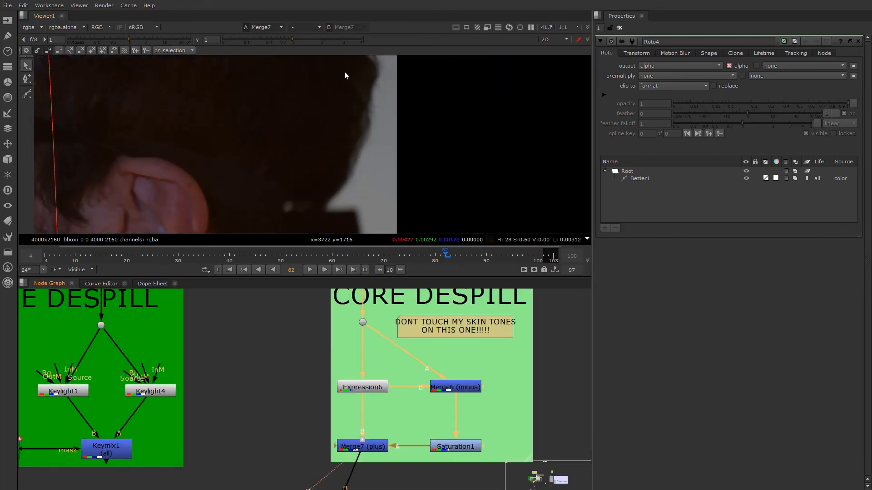
{"action": "mouse_move", "coordinate": [334, 211]}
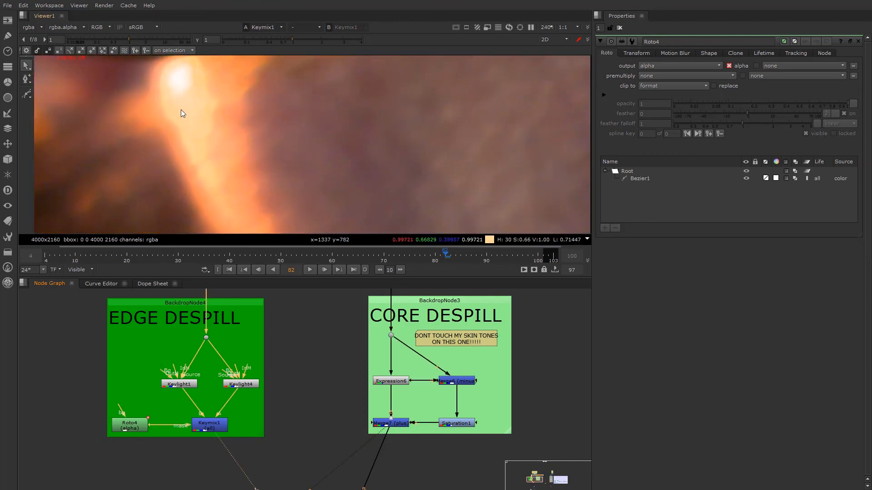
{"action": "mouse_move", "coordinate": [185, 101]}
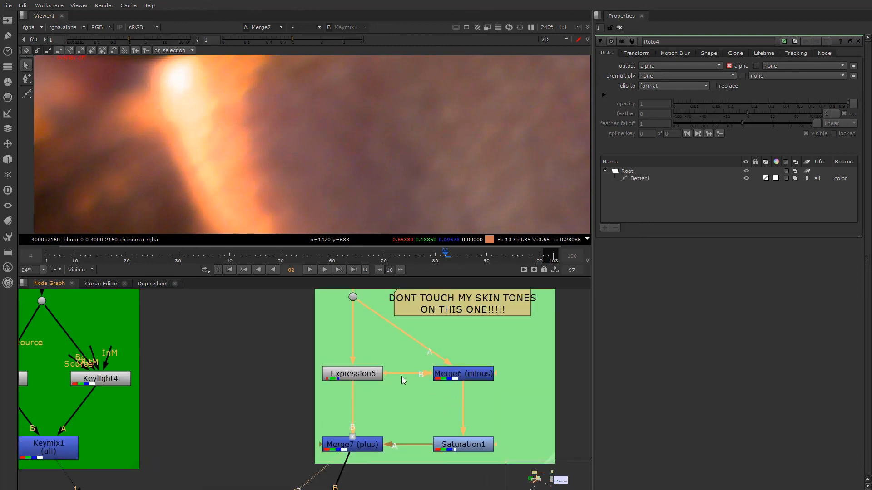
{"action": "mouse_move", "coordinate": [382, 458]}
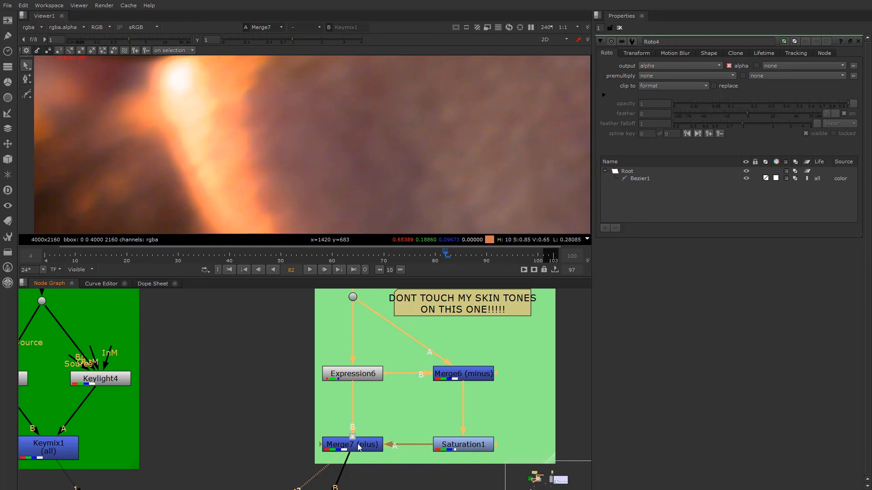
{"action": "mouse_move", "coordinate": [389, 466]}
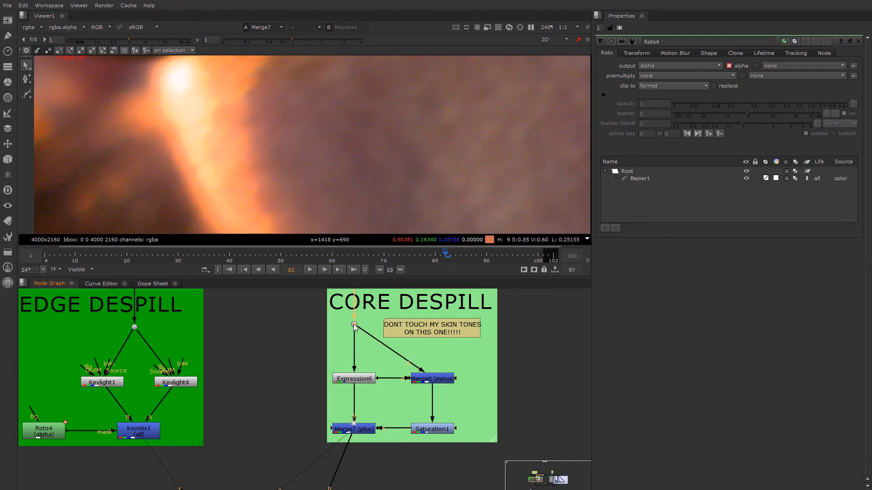
{"action": "mouse_move", "coordinate": [267, 413]}
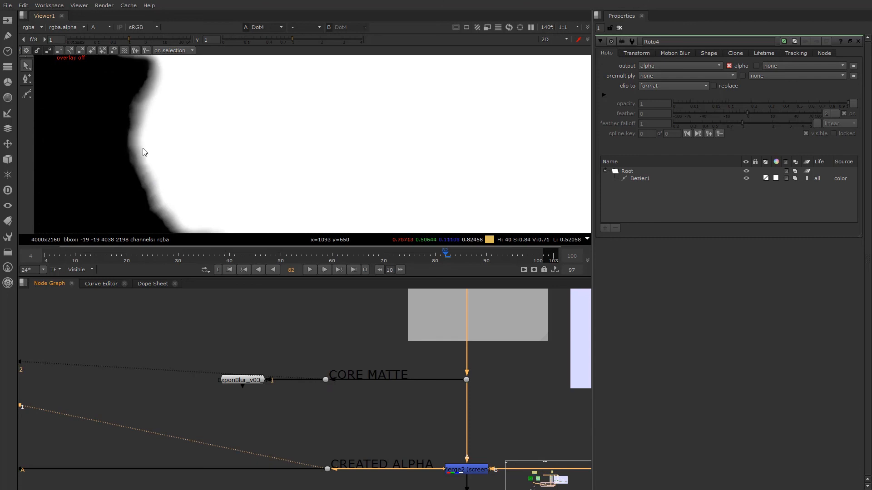
{"action": "mouse_move", "coordinate": [139, 141]}
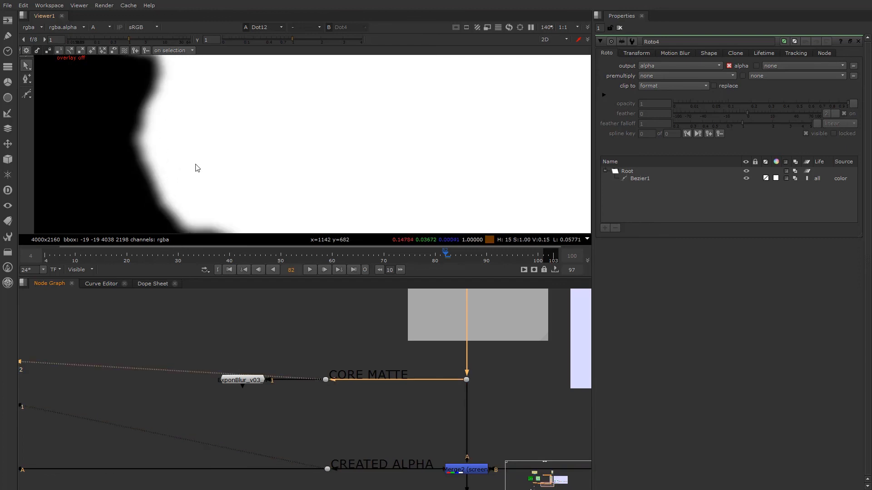
{"action": "mouse_move", "coordinate": [142, 133]}
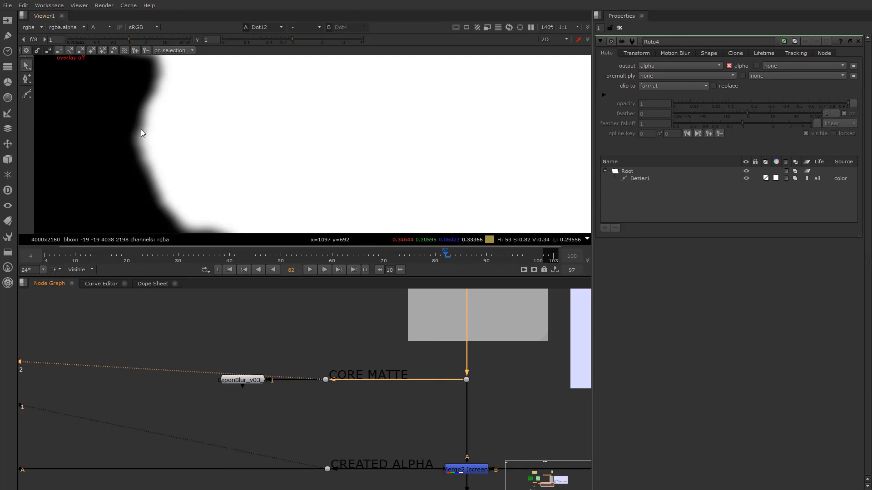
{"action": "mouse_move", "coordinate": [215, 141]}
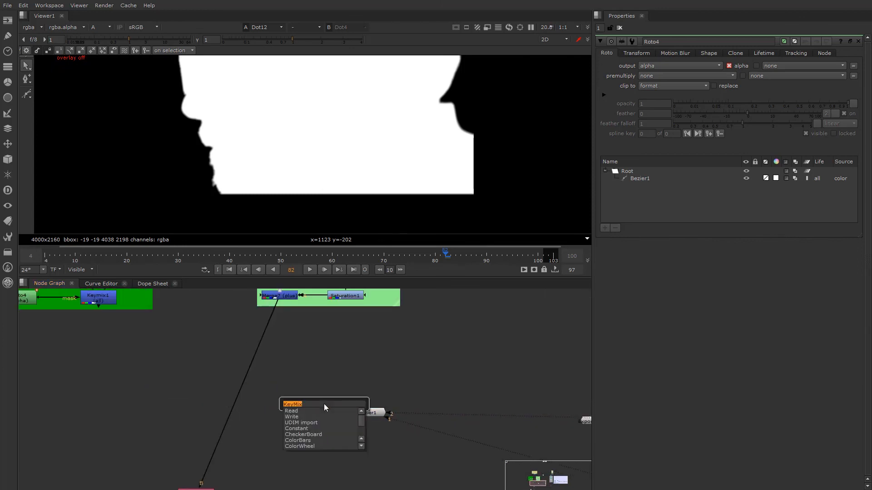
Add a KeyMix node (Keymix2) from the 'key' search, fed by both despill branches, plus Roto5
{"action": "type", "text": "key"}
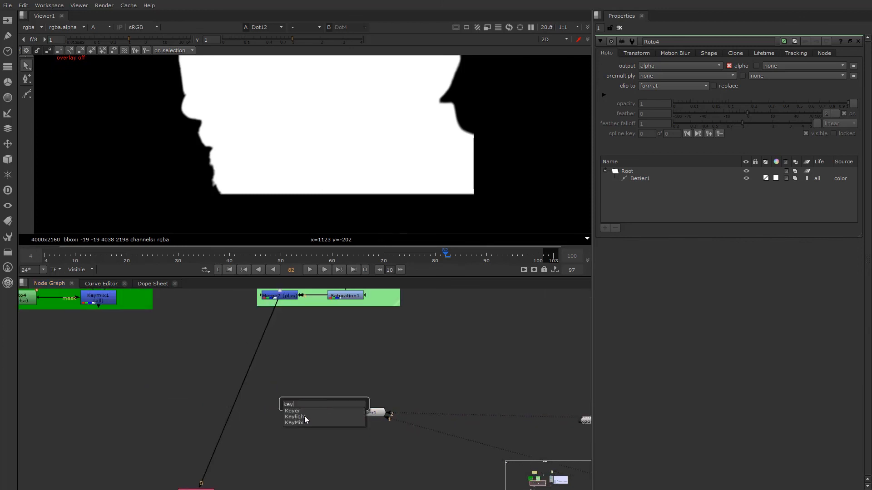
{"action": "left_click", "coordinate": [295, 418]}
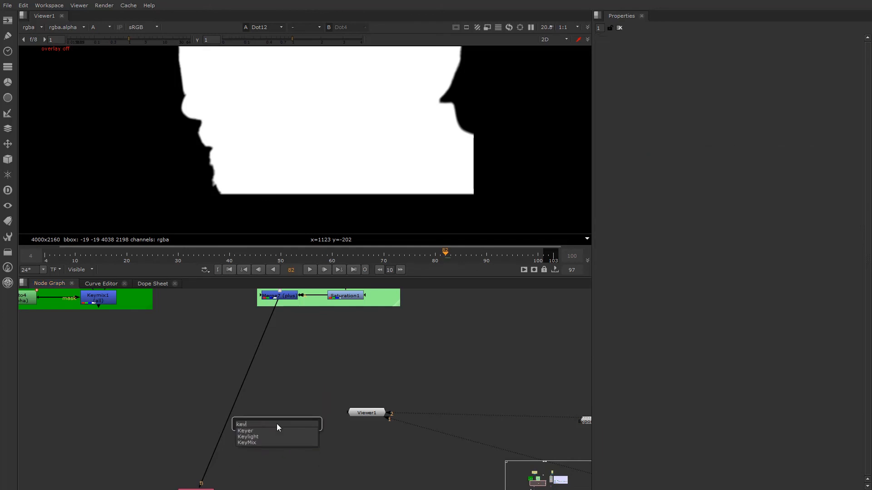
{"action": "left_click", "coordinate": [246, 442]}
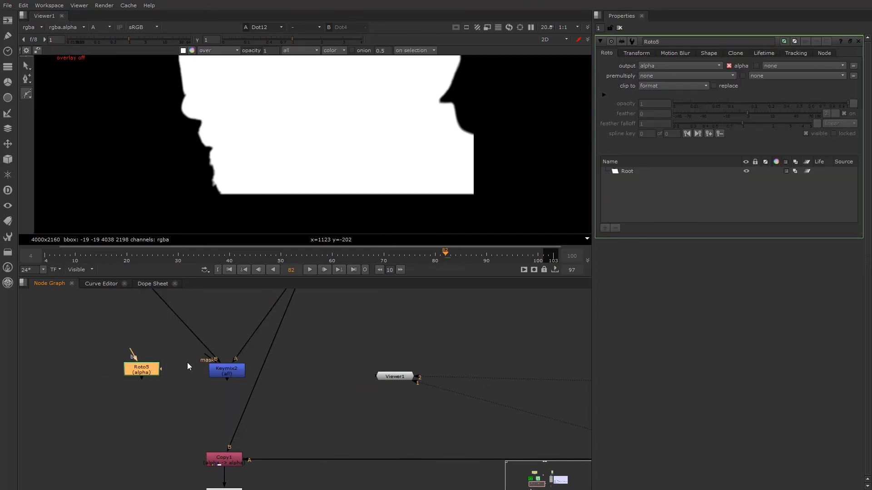
Feed ExponBlur into Keymix2's mask, tuning size to -1.6 and multiplier to 2.85
{"action": "left_click_drag", "start_coordinate": [141, 369], "coordinate": [109, 371]}
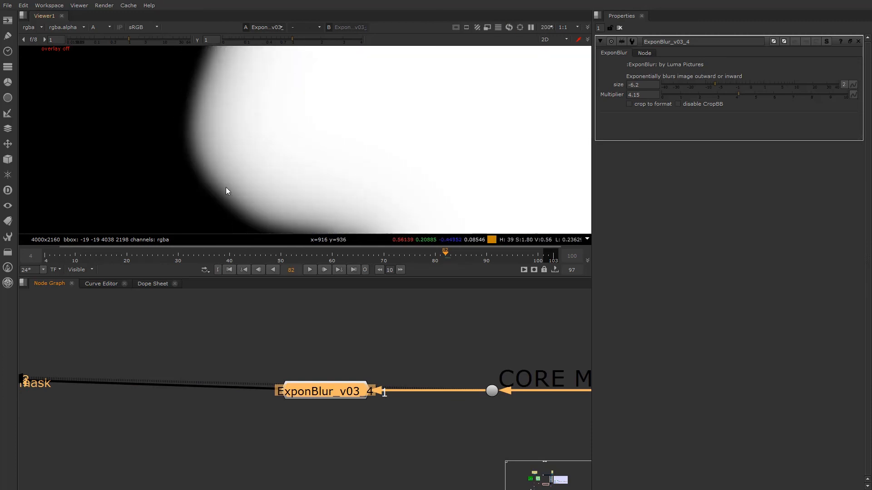
{"action": "mouse_move", "coordinate": [703, 85]}
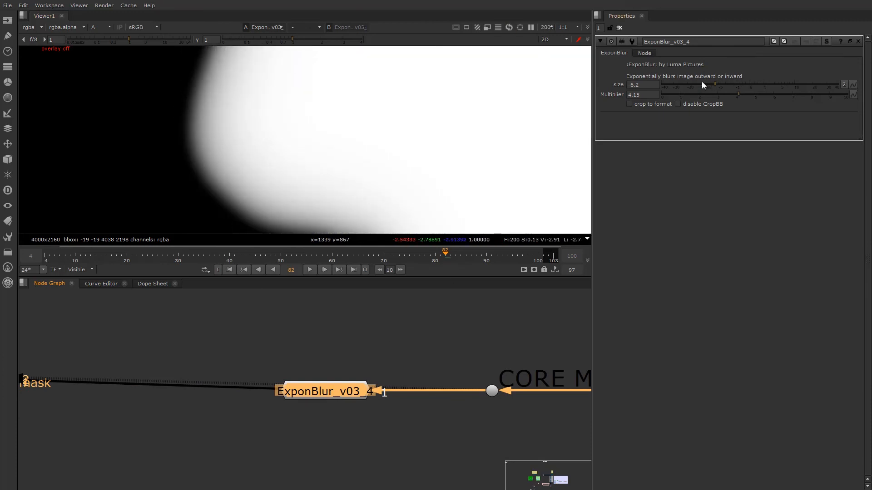
{"action": "left_click_drag", "start_coordinate": [715, 87], "coordinate": [678, 87]}
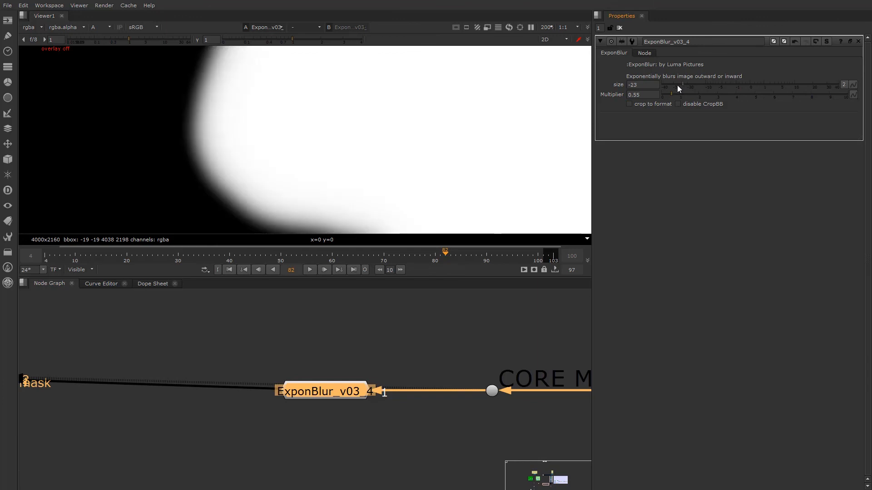
{"action": "left_click_drag", "start_coordinate": [678, 88], "coordinate": [658, 88]}
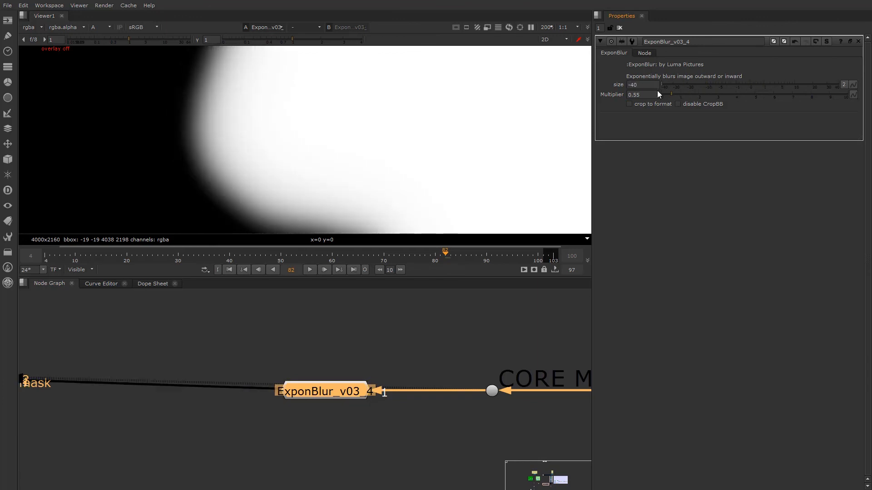
{"action": "left_click_drag", "start_coordinate": [659, 94], "coordinate": [763, 94]}
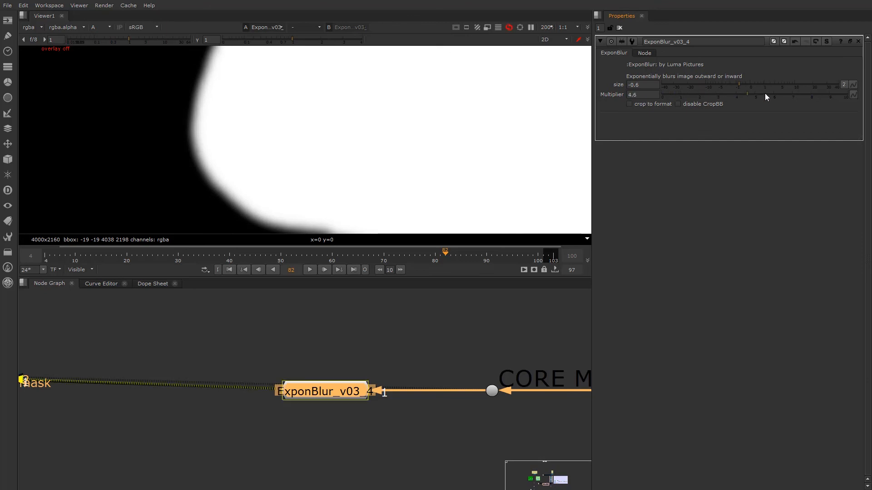
{"action": "left_click_drag", "start_coordinate": [766, 97], "coordinate": [729, 95]}
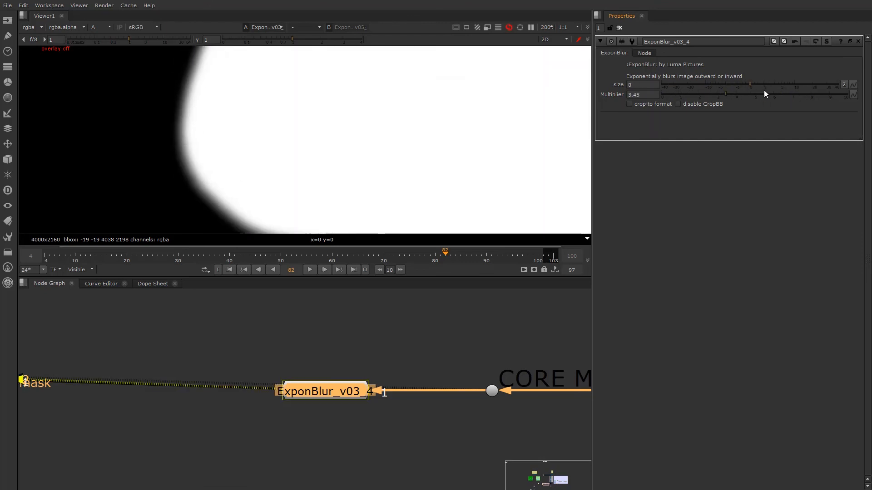
{"action": "left_click_drag", "start_coordinate": [749, 85], "coordinate": [731, 84]}
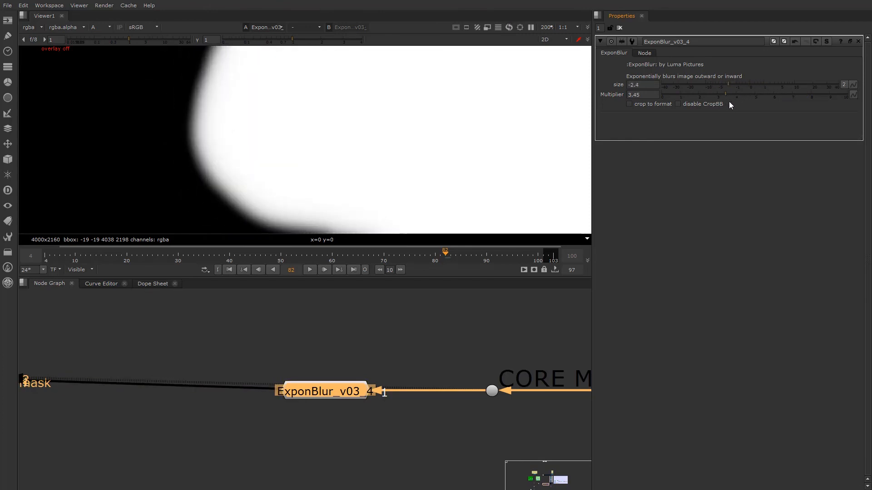
{"action": "left_click_drag", "start_coordinate": [725, 98], "coordinate": [720, 98]}
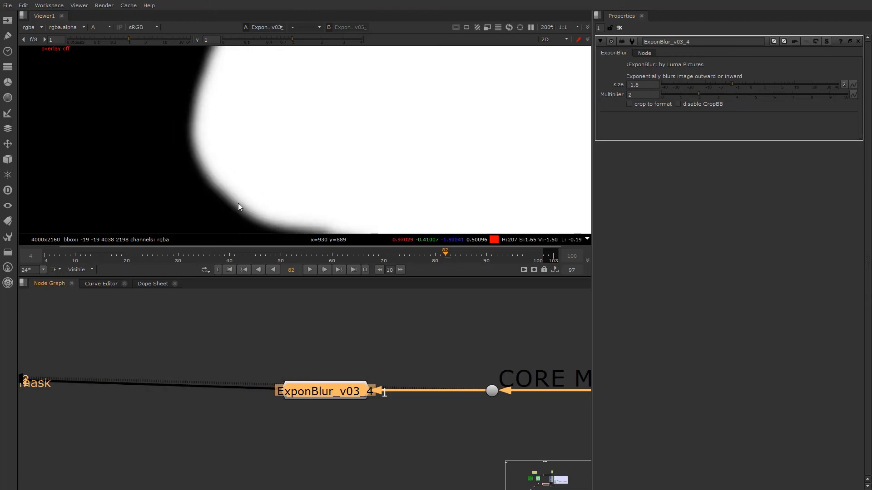
{"action": "type", "text": "0.8"}
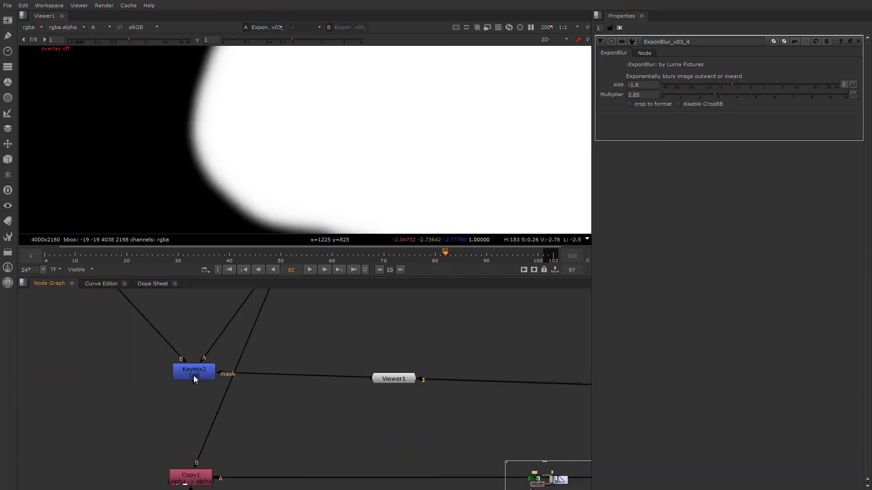
View Keymix2's output in RGB to see the despilled colour face
{"action": "left_click", "coordinate": [193, 379]}
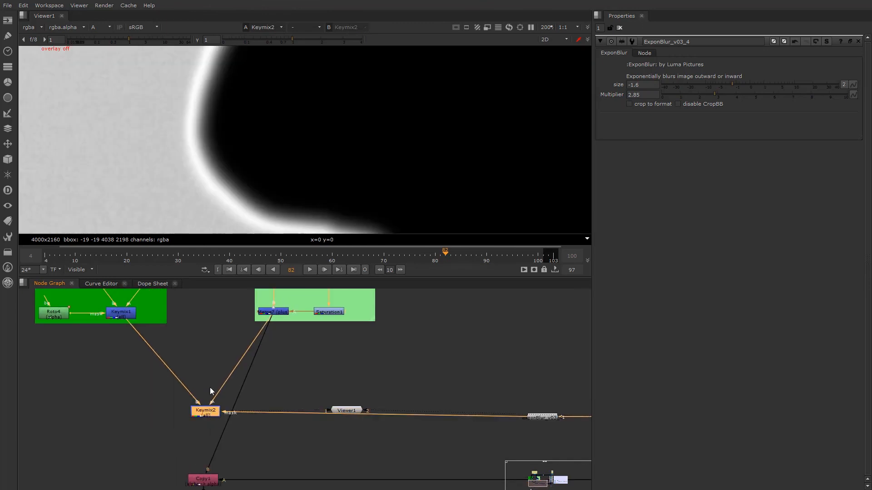
{"action": "left_click_drag", "start_coordinate": [347, 411], "coordinate": [292, 433]}
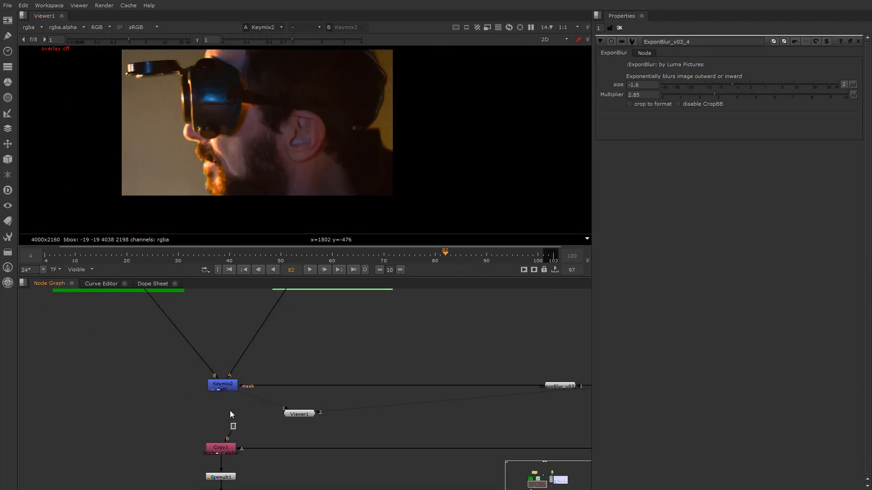
View the Merge8 over node to inspect the final composite
{"action": "left_click", "coordinate": [222, 385]}
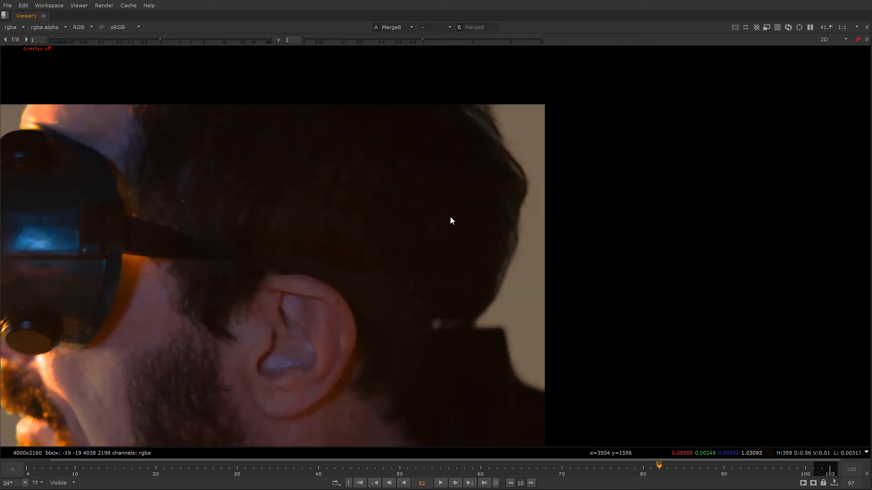
{"action": "mouse_move", "coordinate": [481, 113]}
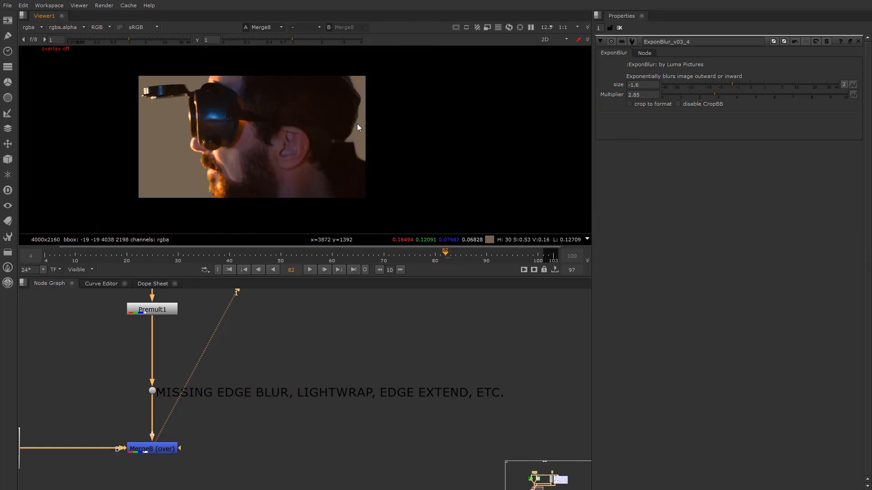
{"action": "mouse_move", "coordinate": [360, 163]}
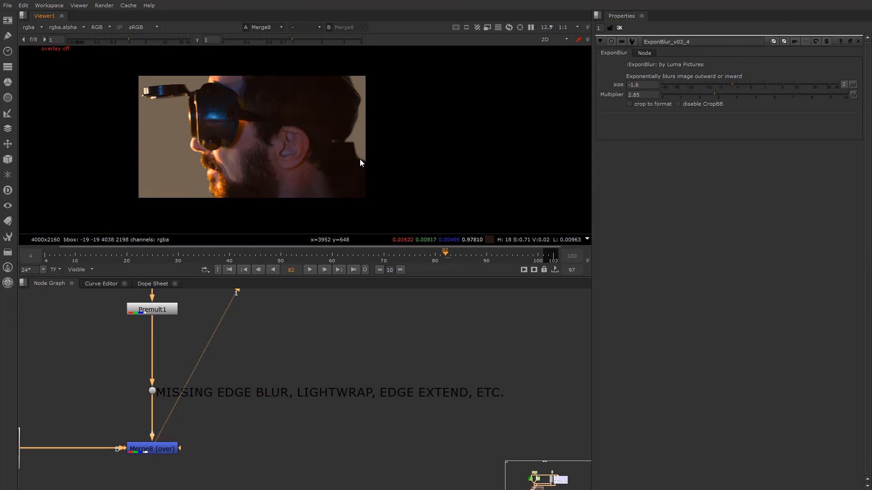
{"action": "mouse_move", "coordinate": [256, 189]}
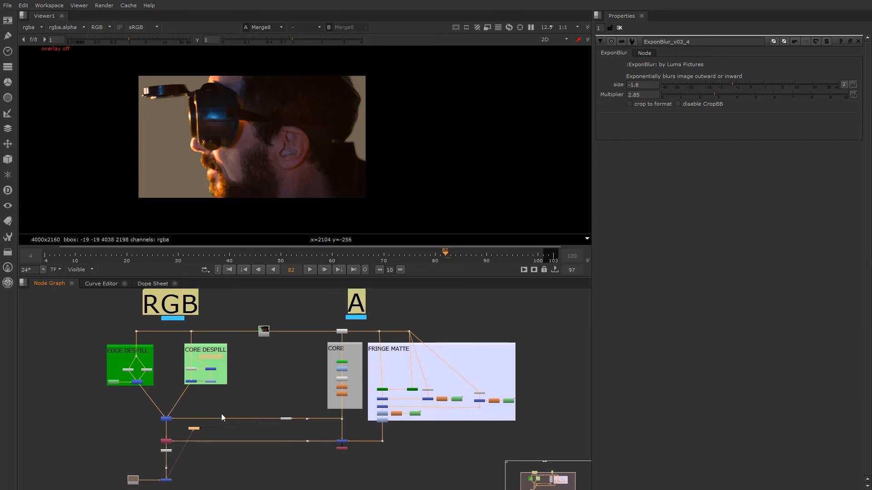
{"action": "mouse_move", "coordinate": [225, 409]}
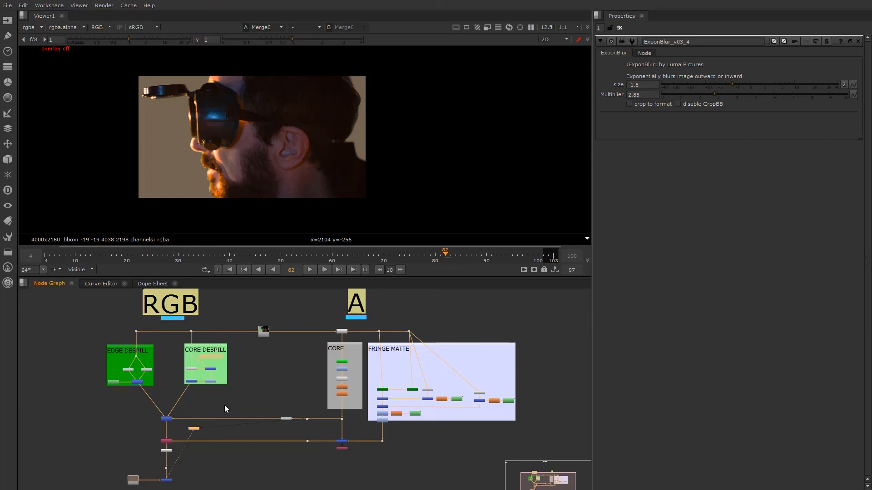
{"action": "mouse_move", "coordinate": [225, 395]}
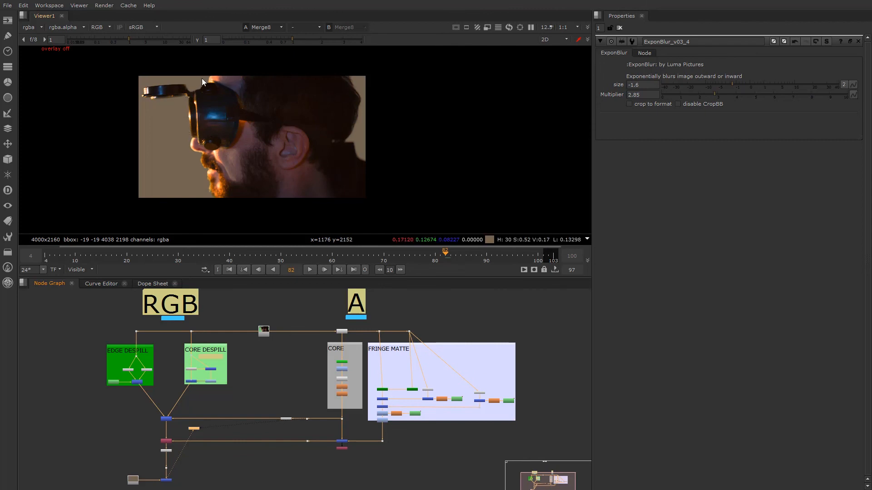
{"action": "mouse_move", "coordinate": [191, 160]}
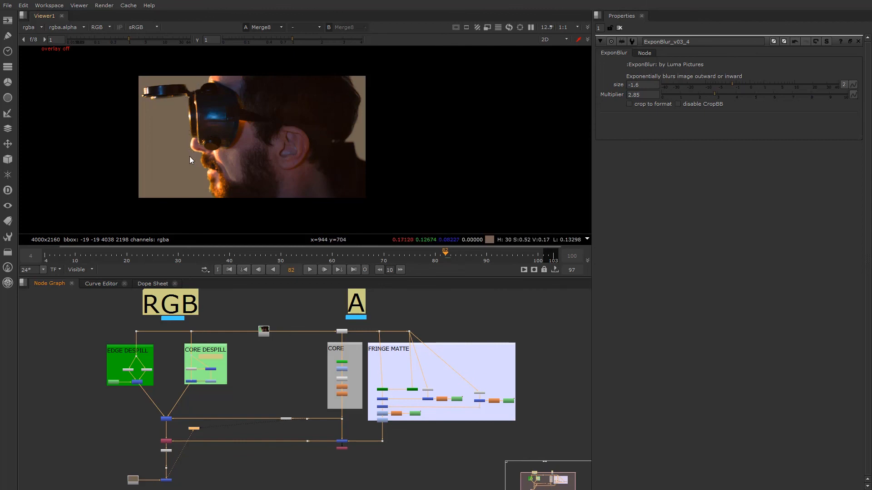
{"action": "mouse_move", "coordinate": [201, 172]}
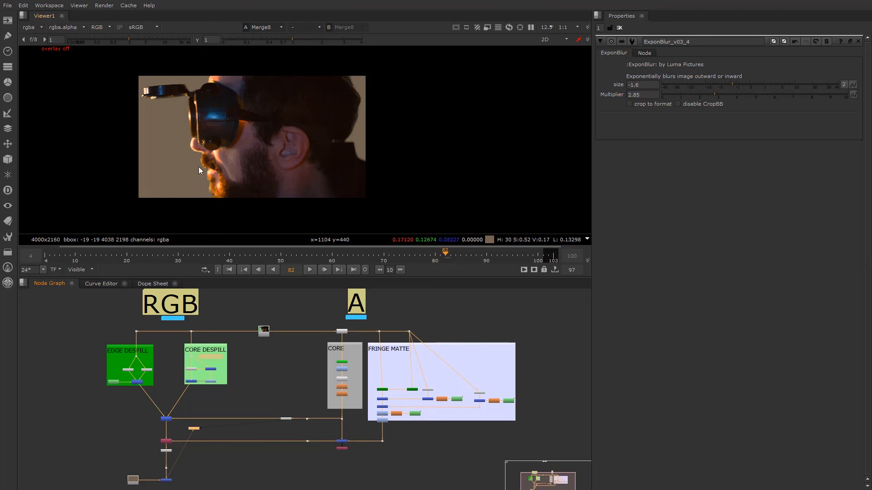
{"action": "mouse_move", "coordinate": [349, 87]}
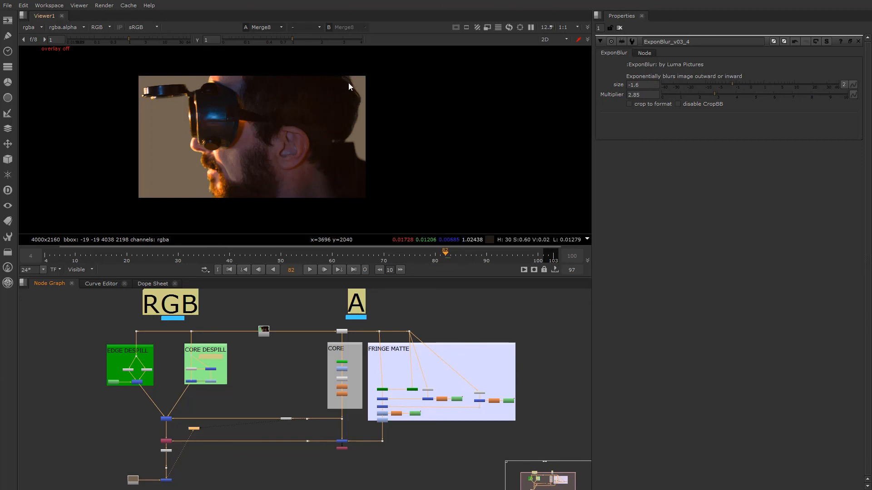